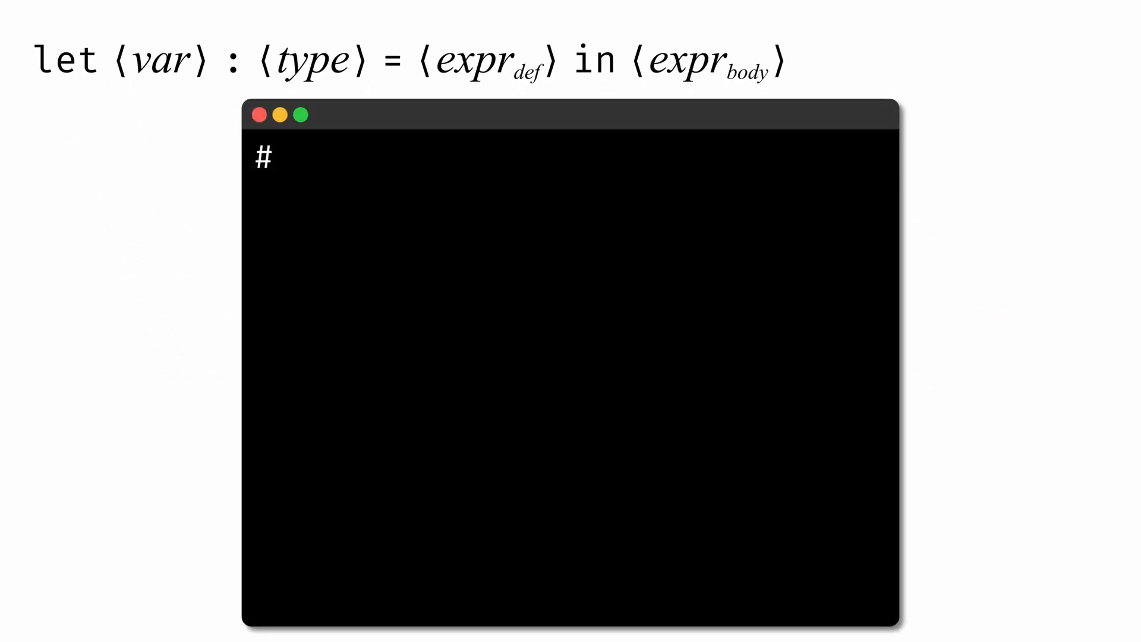
- Evaluate let x : int = 3 in x * x, then start typing let x = 3 in x *
{"action": "type", "text": "let x : int = 3 in x * x ;;"}
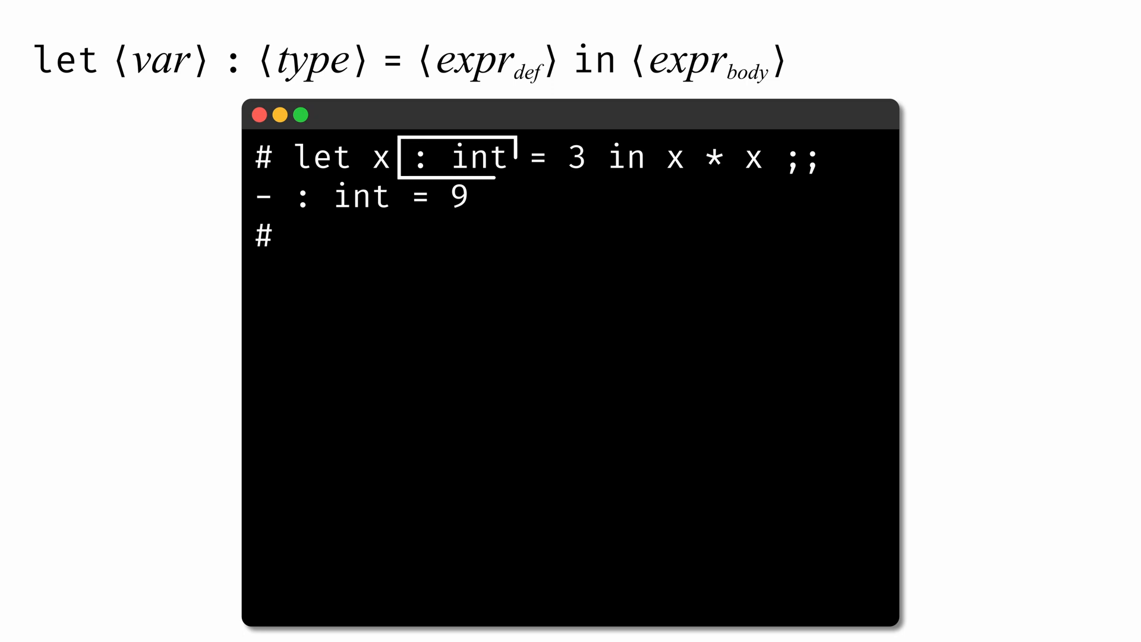
{"action": "type", "text": "let x = 3 in x *"}
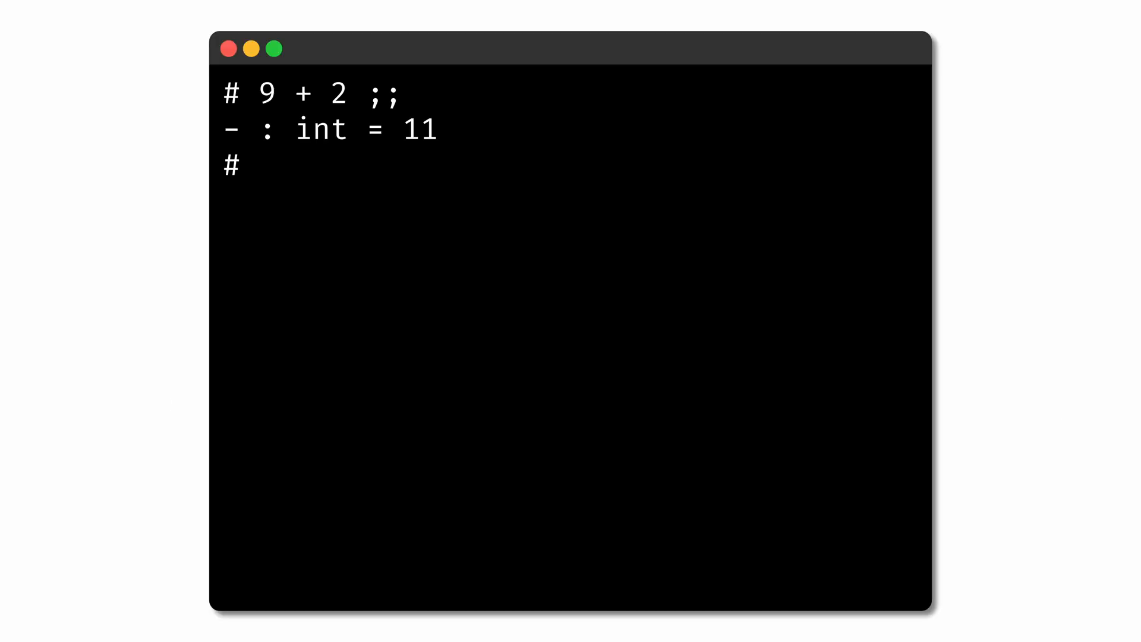
- Evaluate (3 * 3) + 2 to get 11, then type (let x = 3 in x * x) + 2 ;;
{"action": "type", "text": "(3 * 3) + 2 ;;"}
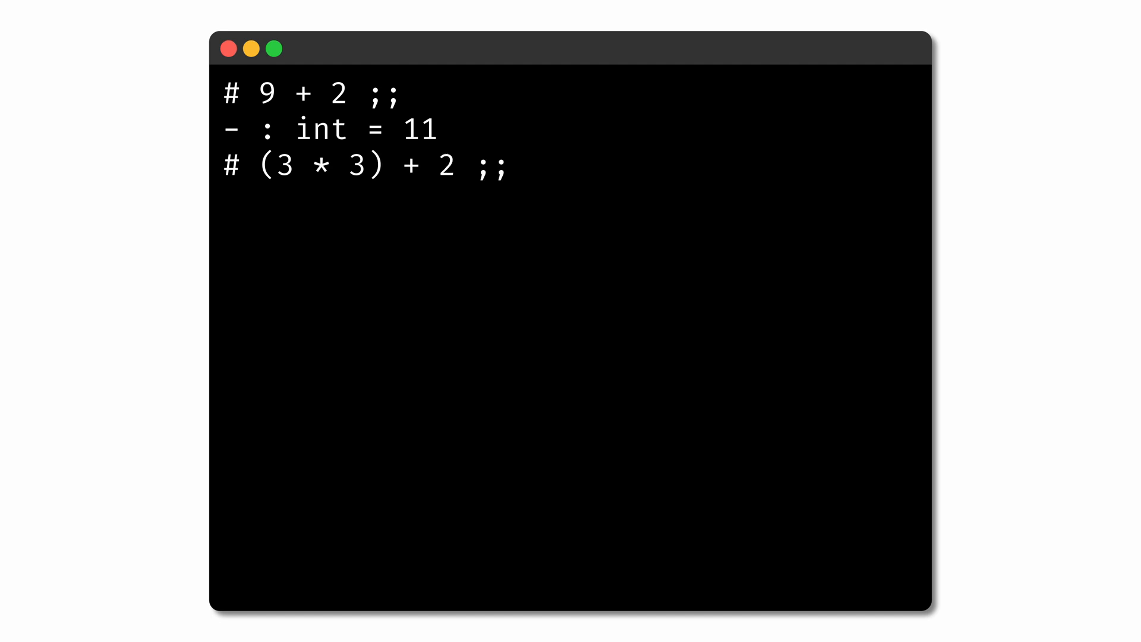
{"action": "key", "text": "Return"}
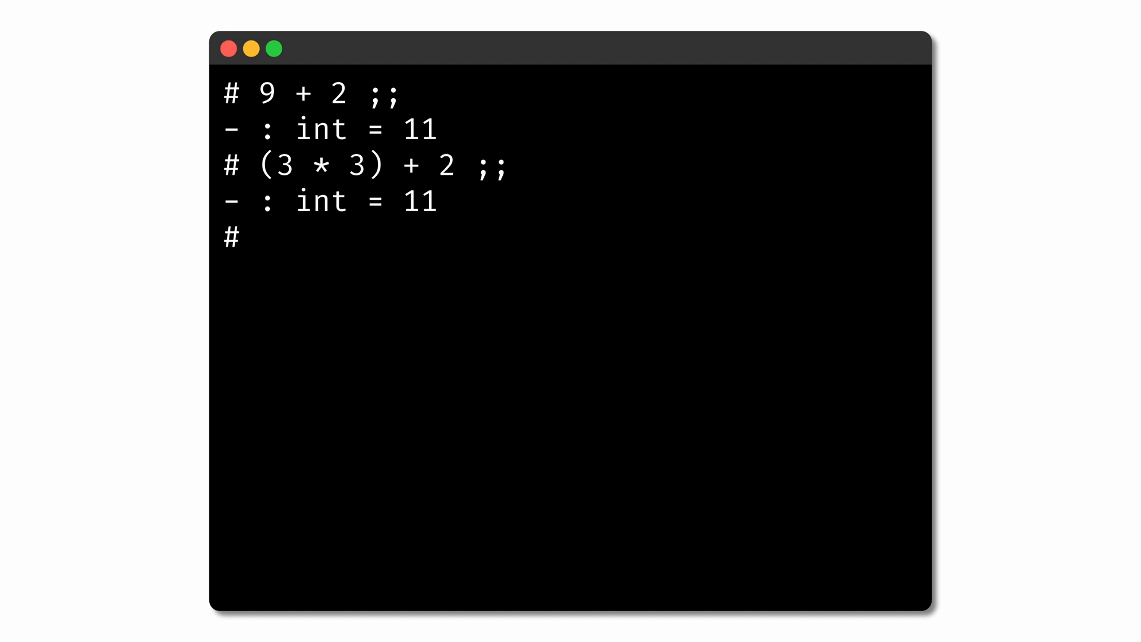
{"action": "type", "text": "(let x = 3 in"}
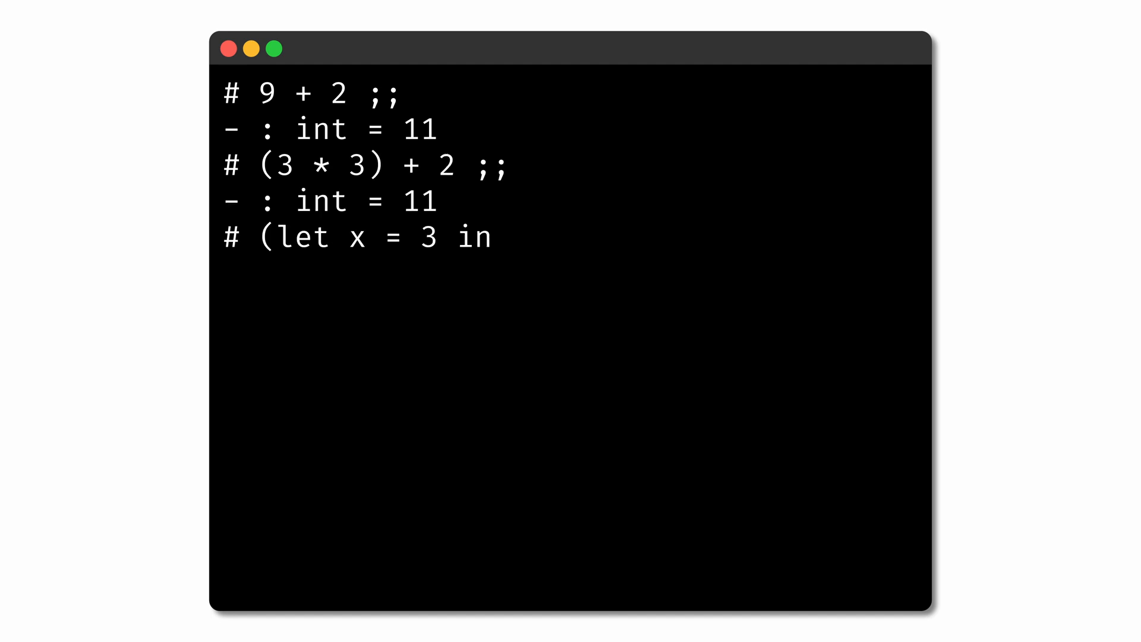
{"action": "type", "text": "x * x) + 2 ;;"}
{"action": "type", "text": "(let x = 2 in x + x"}
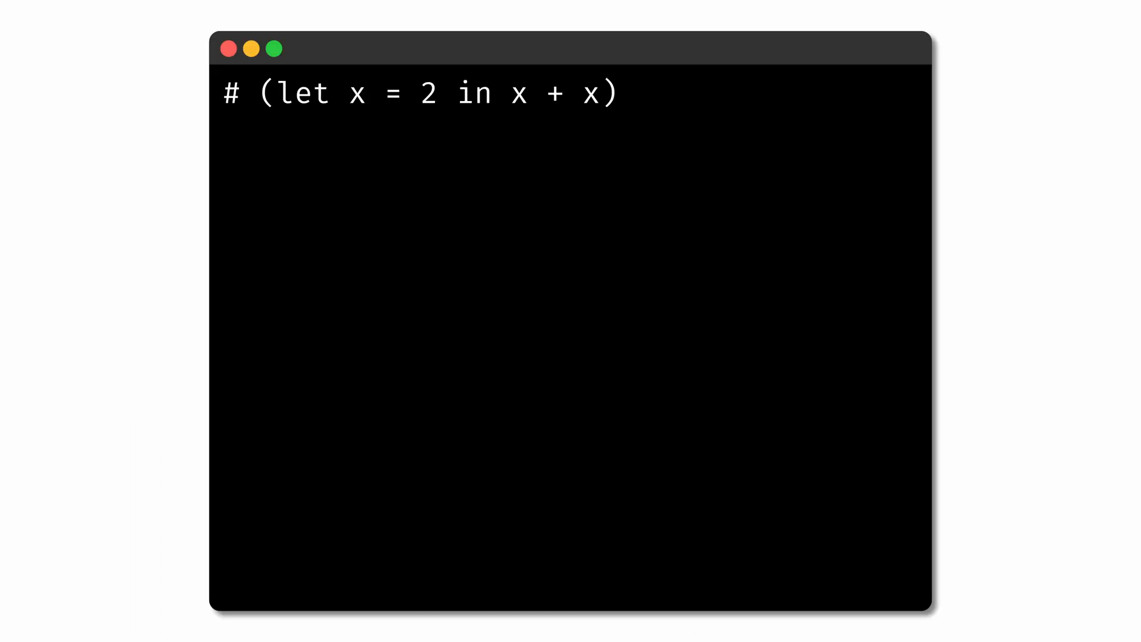
- Append + x ;; to (let x = 2 in x + x), triggering Unbound value x, then begin a new let
{"action": "type", "text": "+ x ;;"}
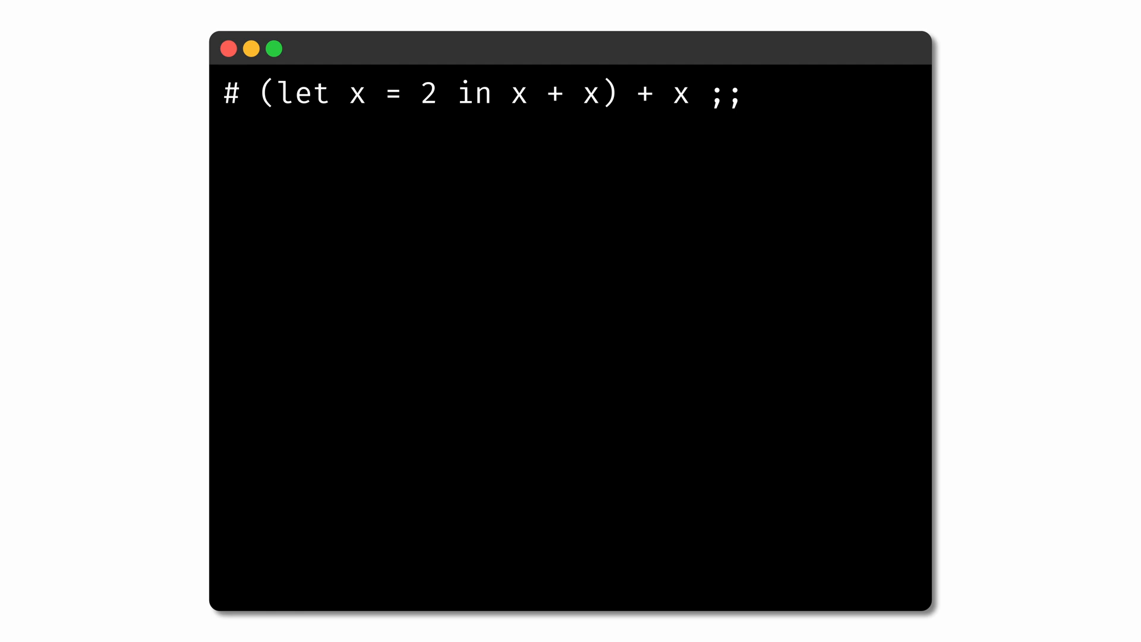
{"action": "key", "text": "Return"}
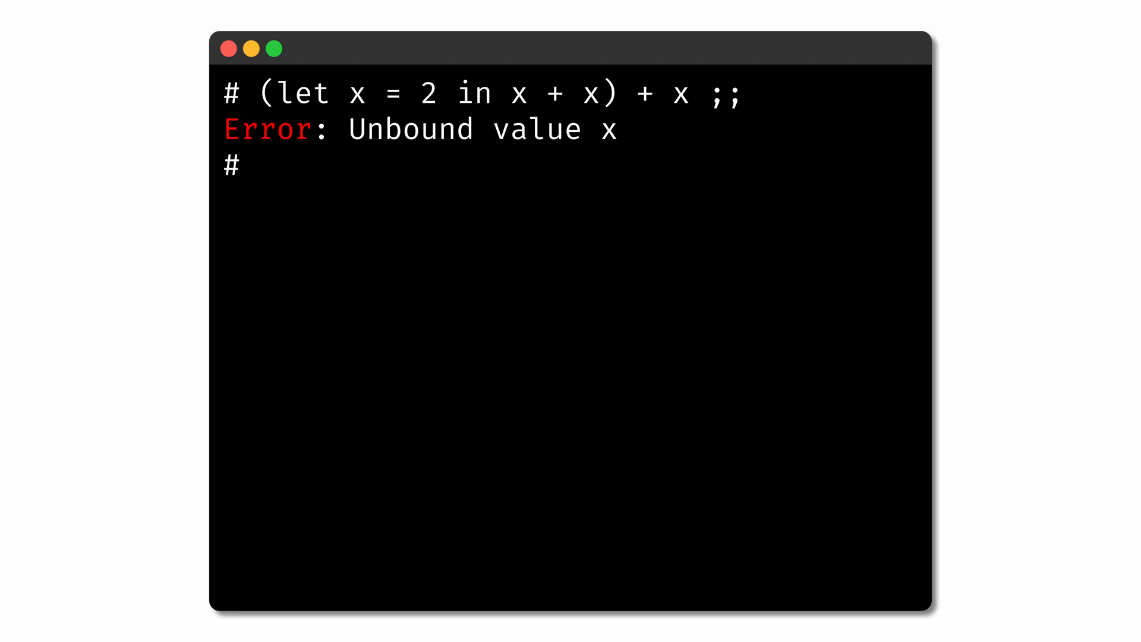
{"action": "type", "text": "let"}
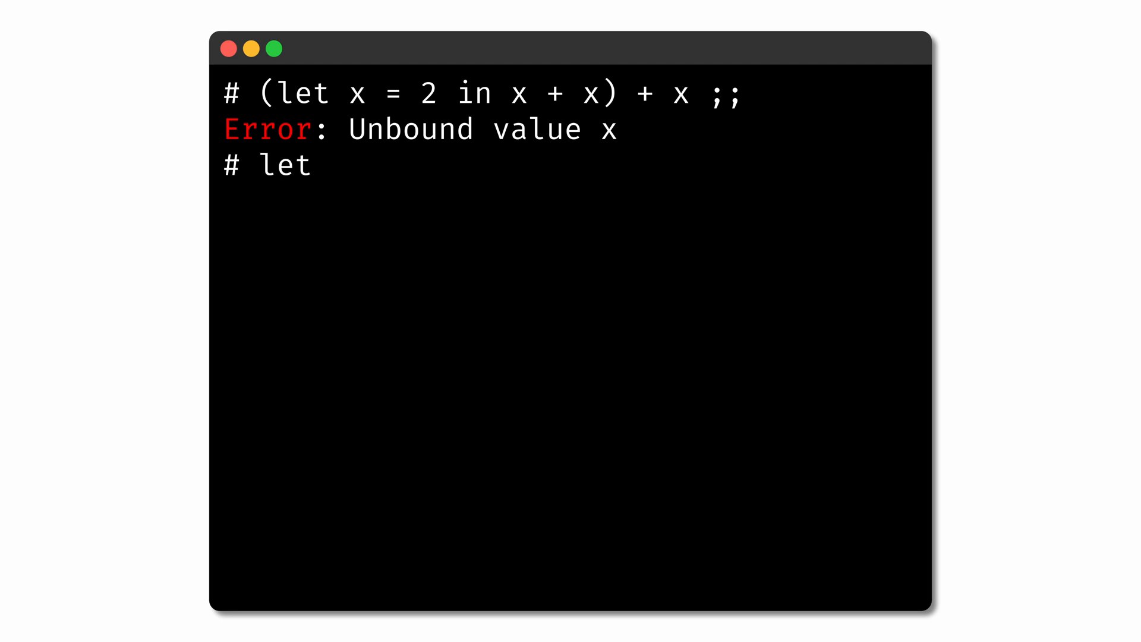
- Continue the let entry with x = x + 1 in x * x
{"action": "type", "text": "x = x + 1 in x * x"}
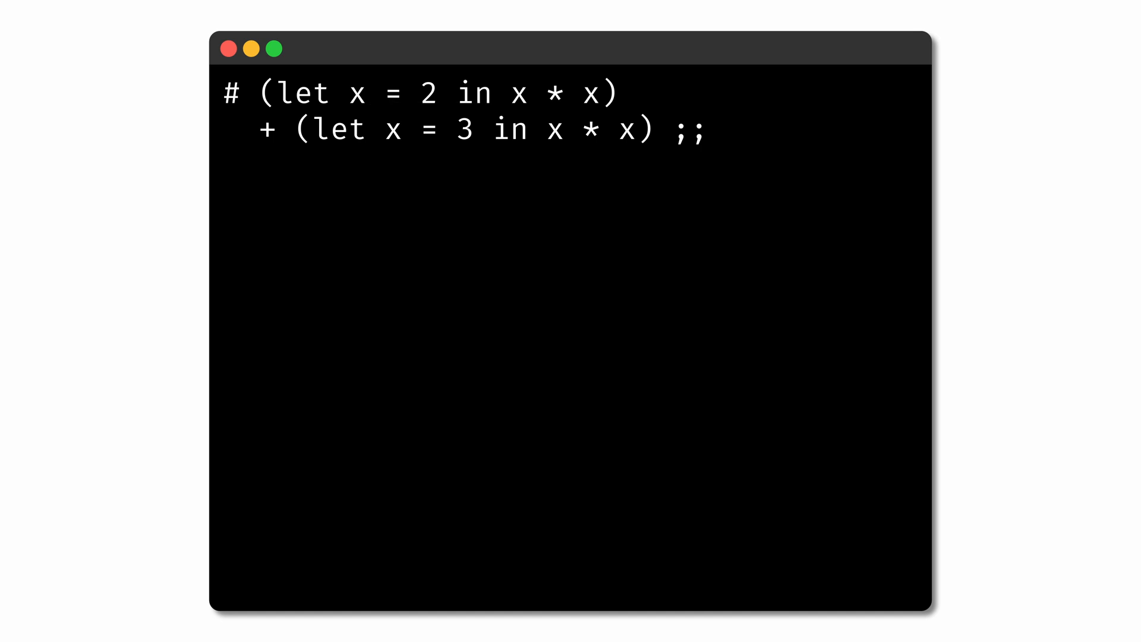
- Submit the two-line sum (let x = 2 in x * x) + (let x = 3 in x * x)
{"action": "key", "text": "Return"}
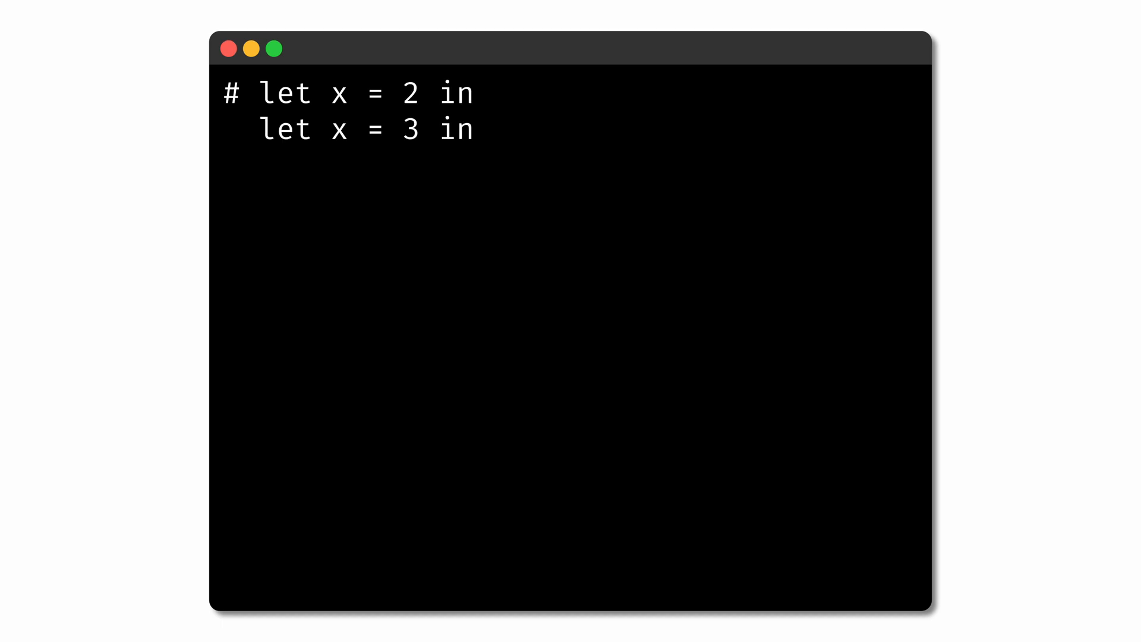
- Finish the nested let x = 2 in let x = 3 in x * x ;; and evaluate it to 9
{"action": "type", "text": "x * x ;;"}
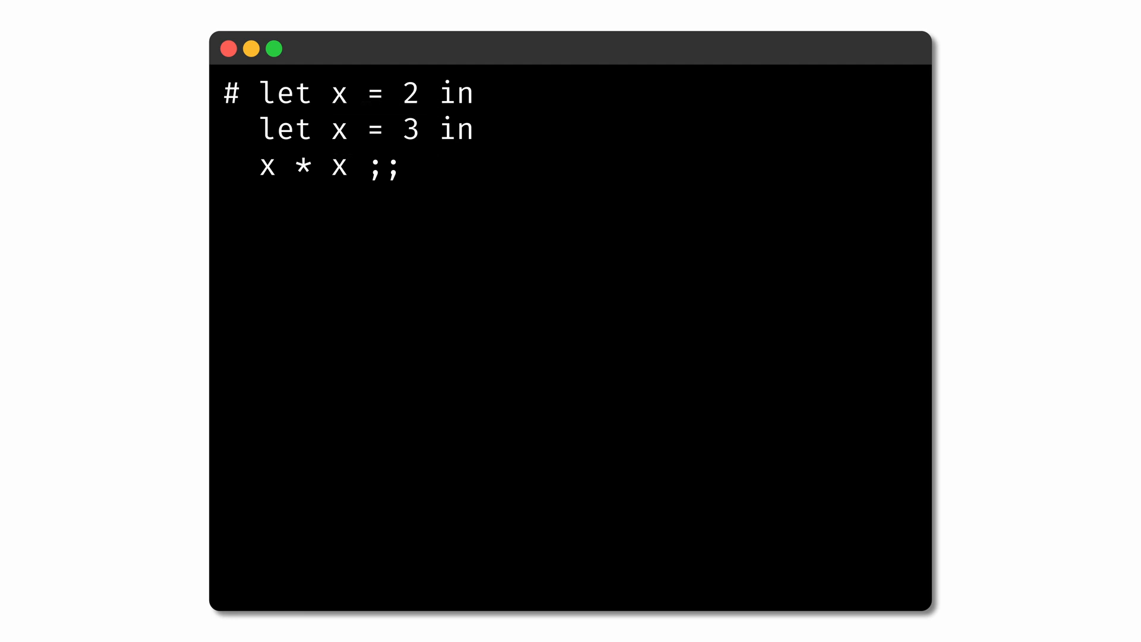
{"action": "key", "text": "Return"}
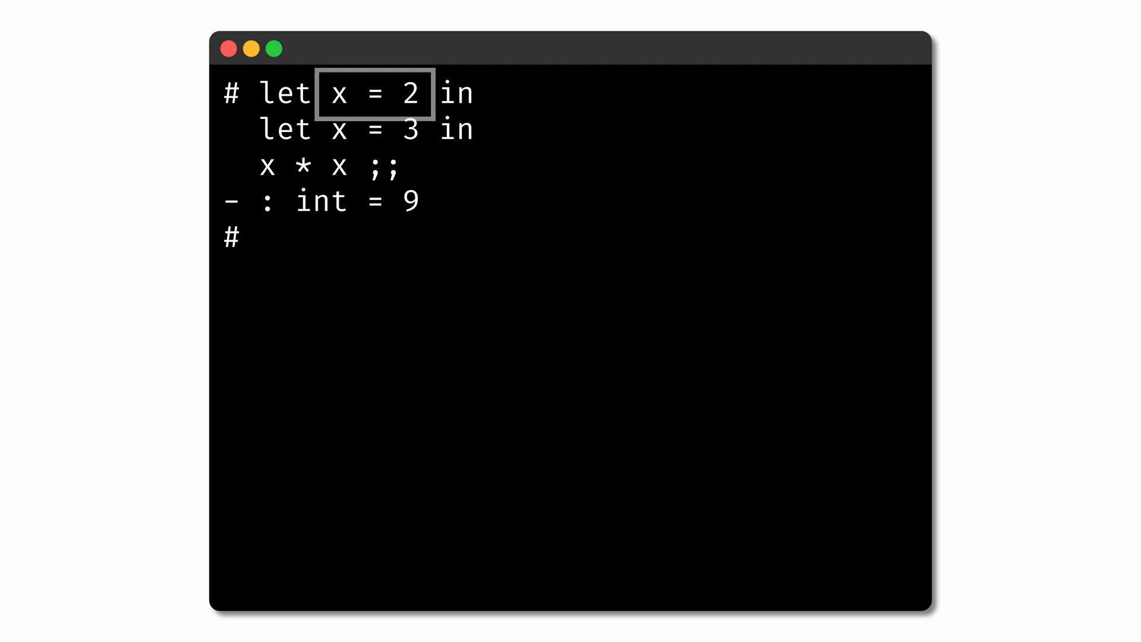
{"action": "mouse_move", "coordinate": [373, 94]}
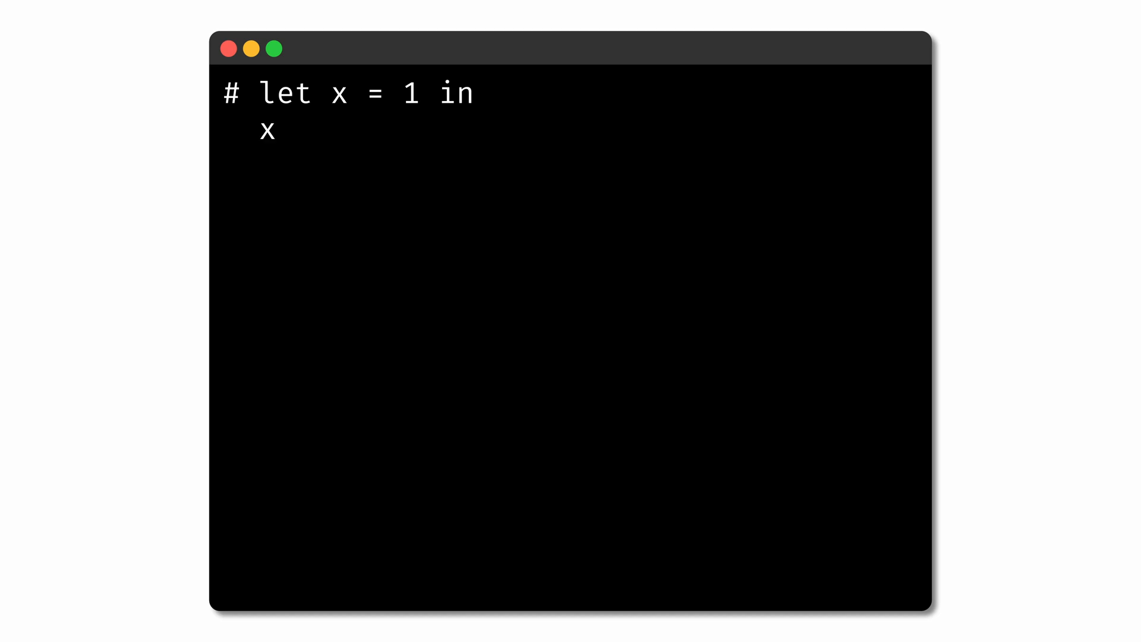
- Complete let x = 1 in x + let x = 2 in x + let x = 4 in x ;; and evaluate it
{"action": "type", "text": "+ let x = 2 in"}
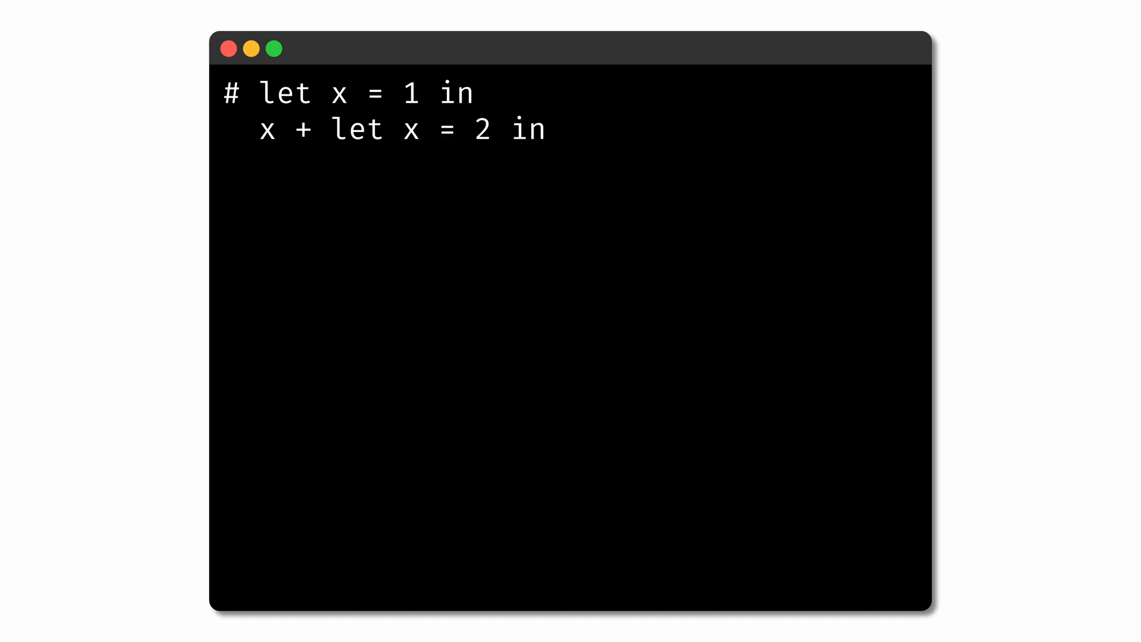
{"action": "type", "text": "x + let x = 4 in"}
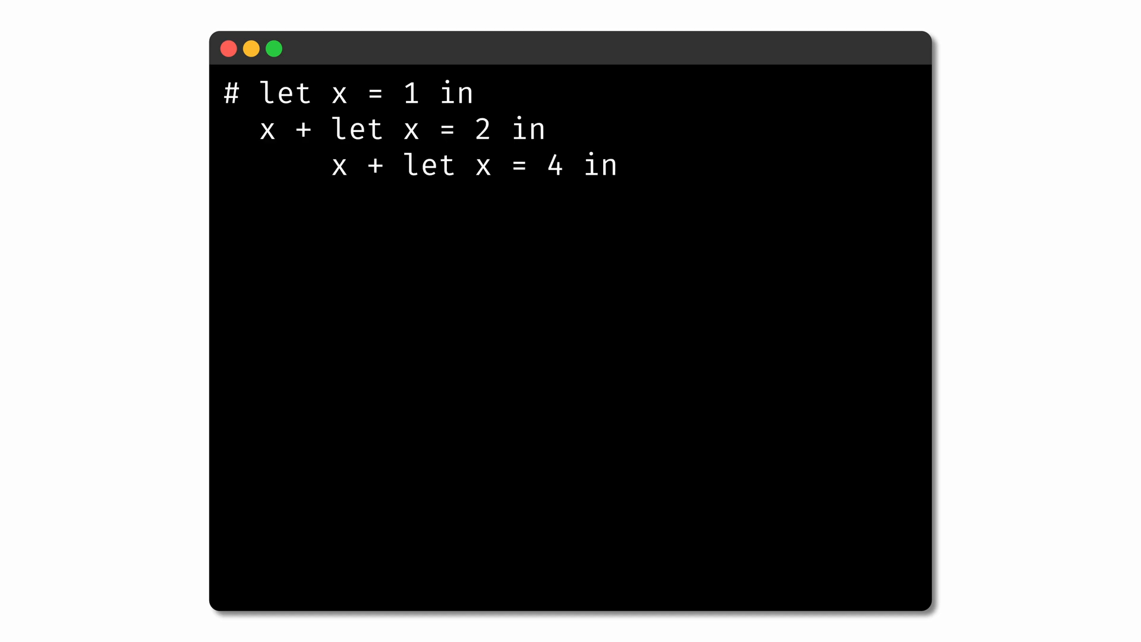
{"action": "type", "text": "x ;;"}
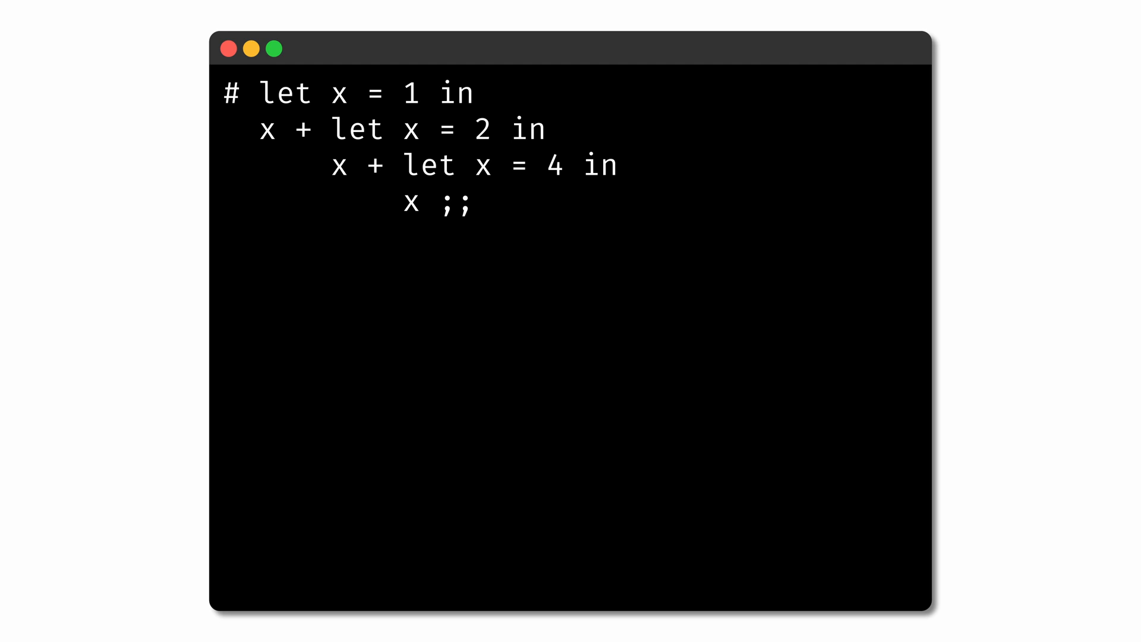
{"action": "key", "text": "Return"}
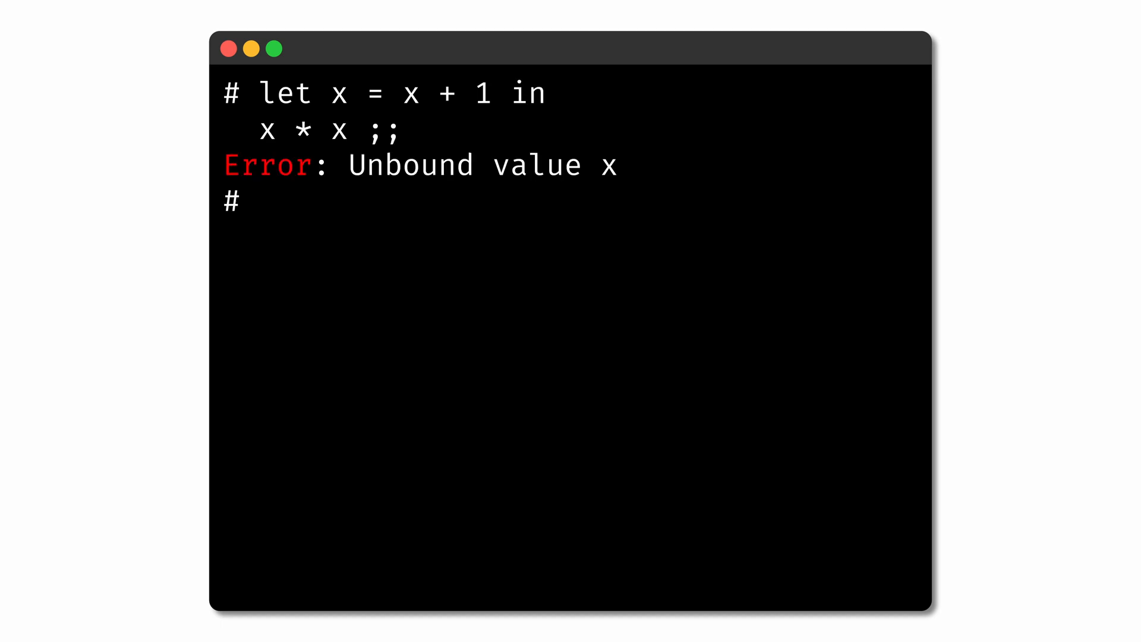
- Begin a new entry with let x = 3 in below the error
{"action": "type", "text": "let x = 3 in"}
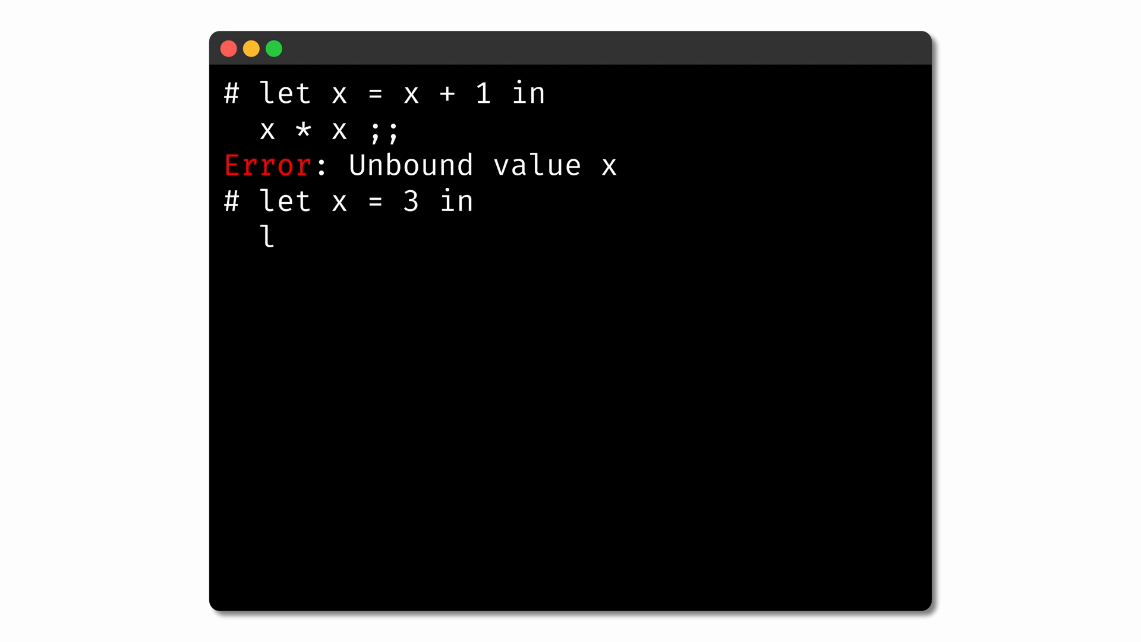
- Add let x = x + 1 in and x * x ;; under let x = 3 in, and evaluate
{"action": "type", "text": "et x = x + 1 in"}
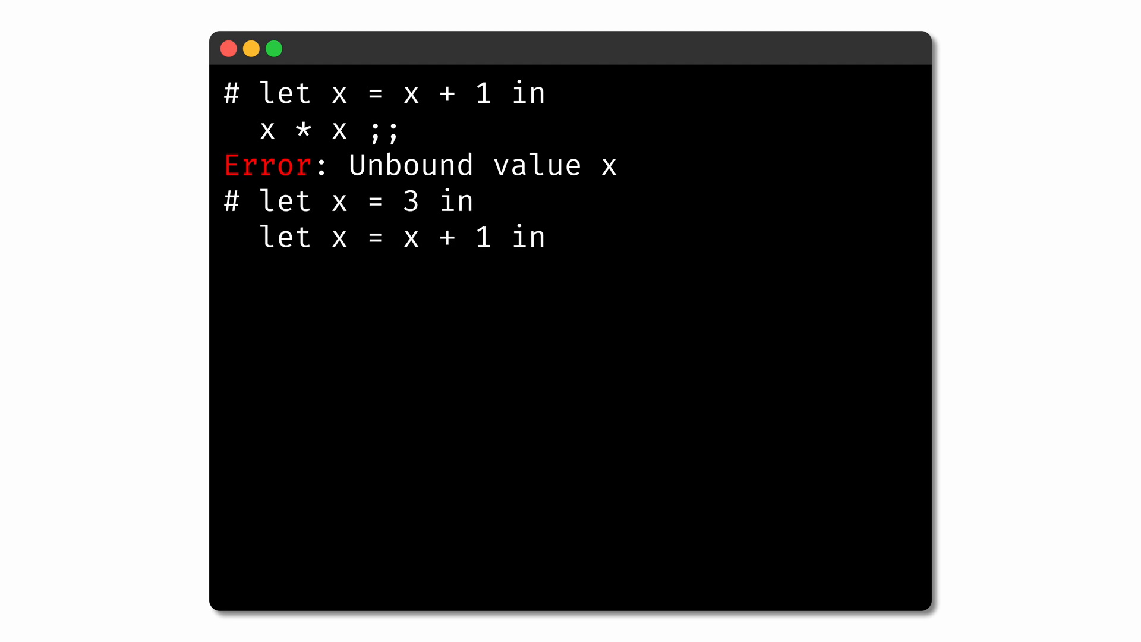
{"action": "type", "text": "x * x ;;"}
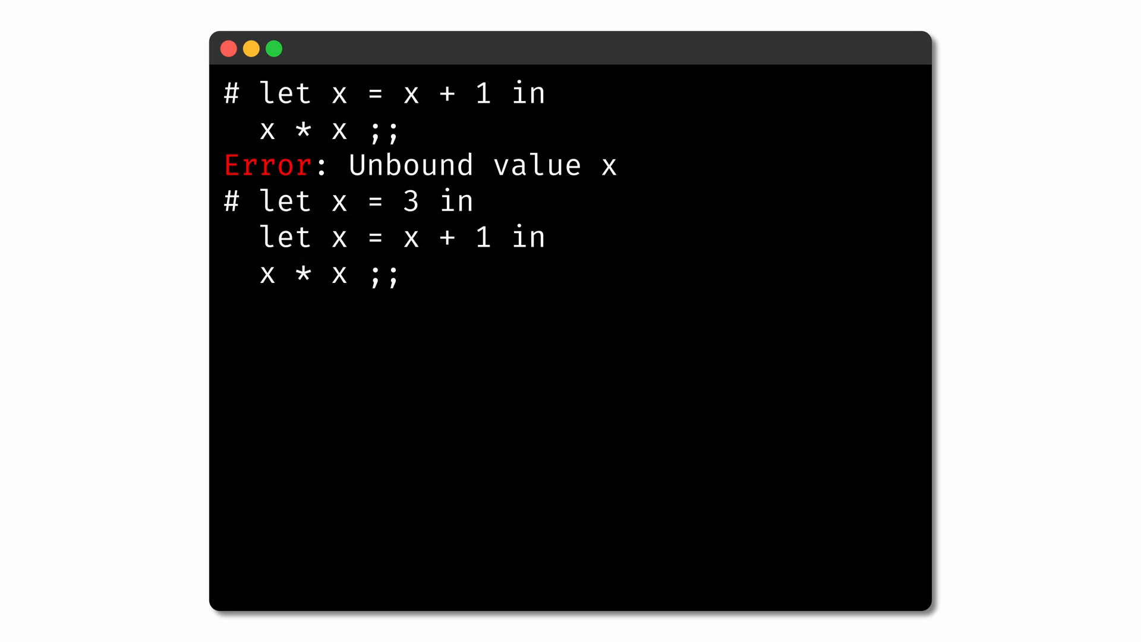
{"action": "key", "text": "Return"}
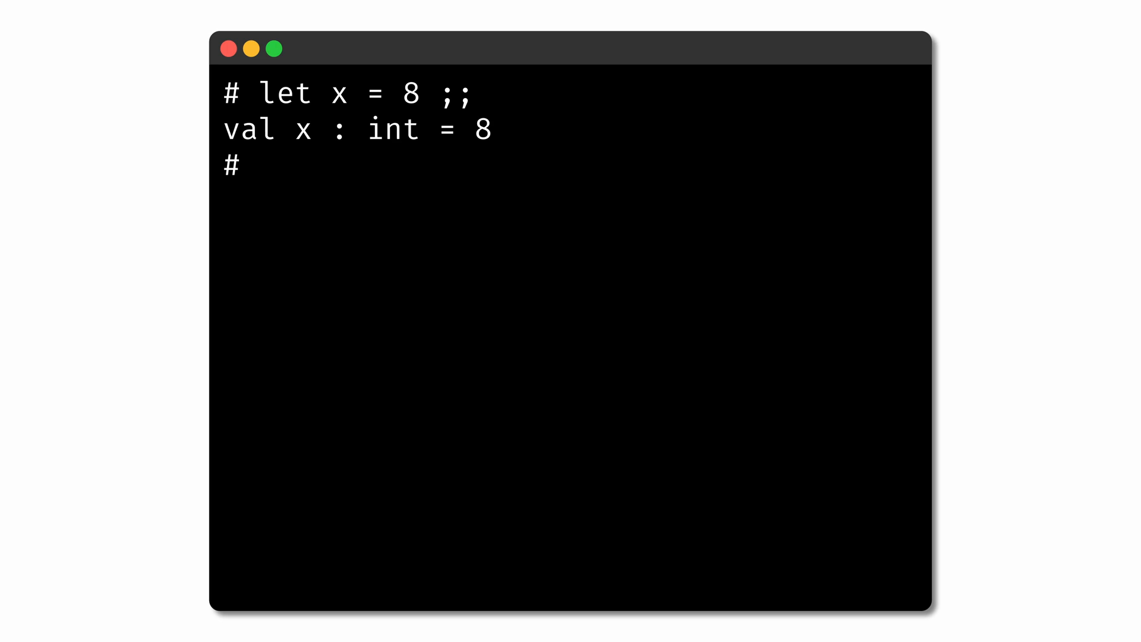
- Evaluate let y = 2 in x + y ;; with global x = 8, giving int = 10
{"action": "type", "text": "let y = 2 in x + y ;;"}
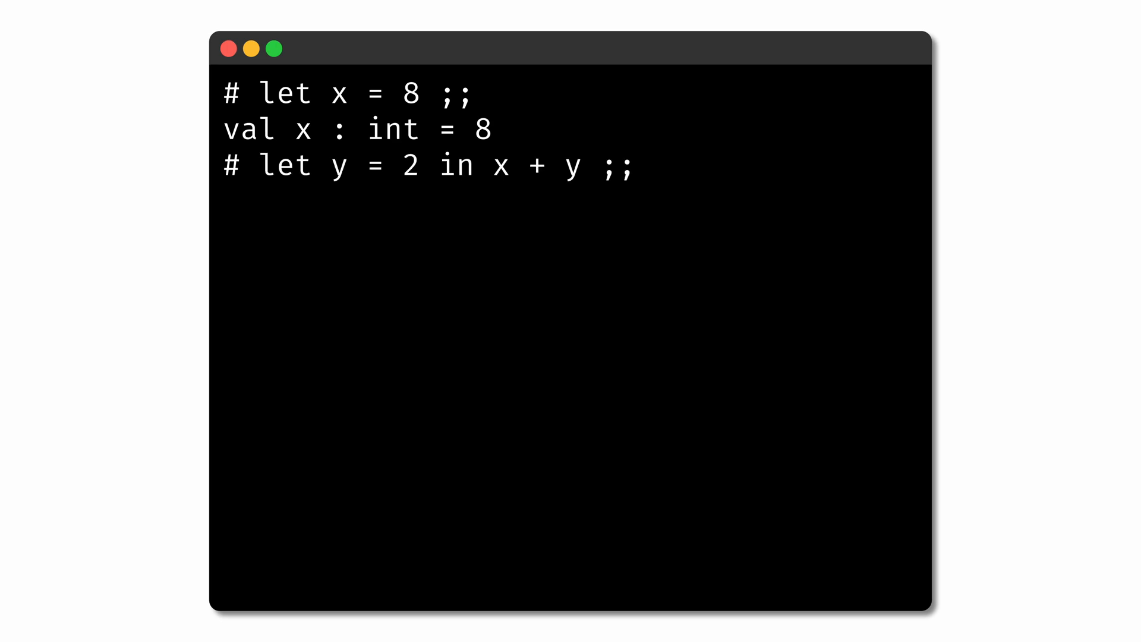
{"action": "key", "text": "Return"}
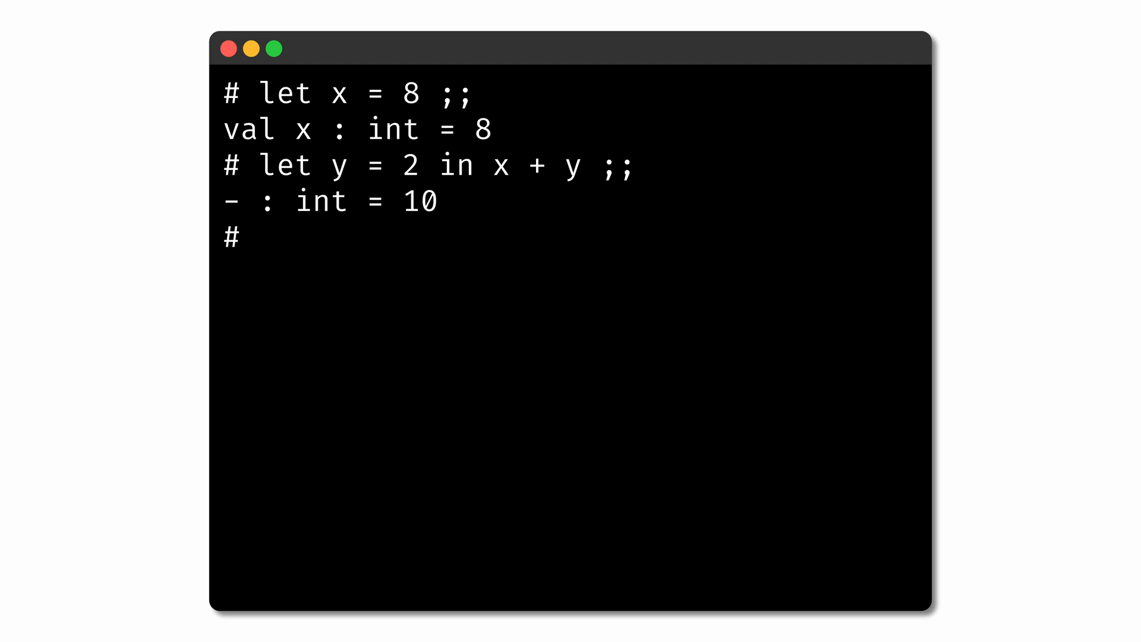